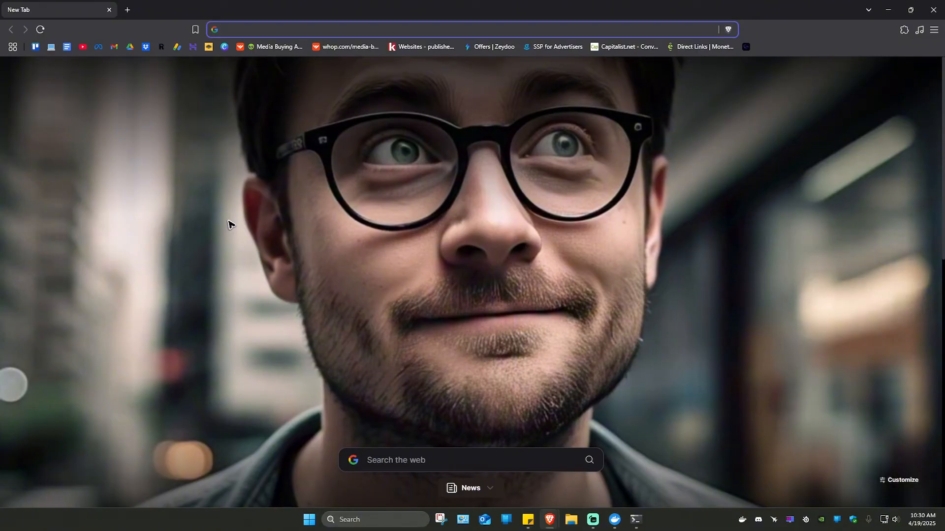
pyautogui.moveTo(235, 103)
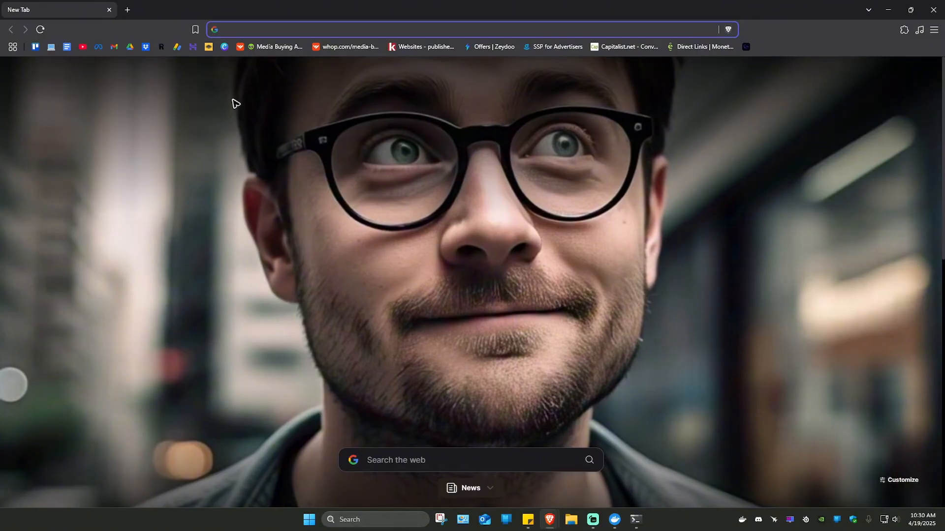
# Step: Download the Node.js LTS .msi installer from nodejs.org in Brave and run it
pyautogui.write('nodejs.org/en')
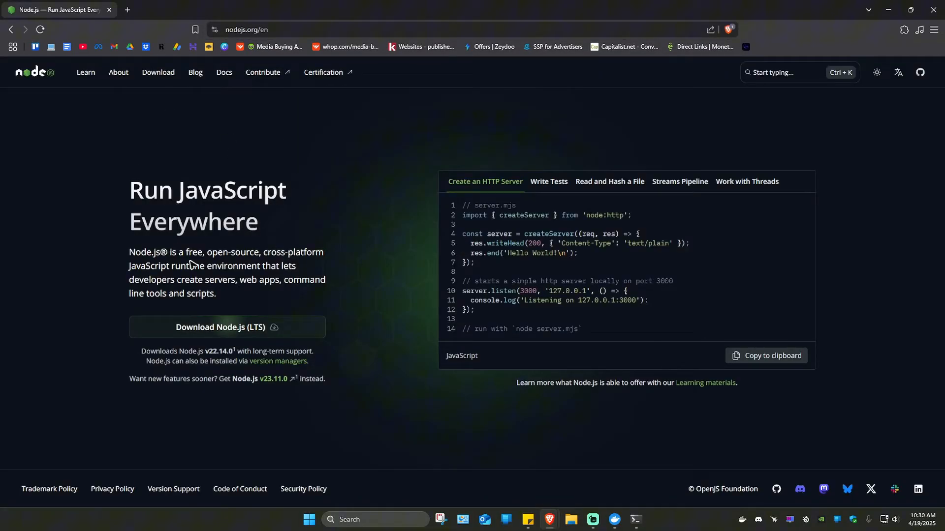
pyautogui.click(226, 328)
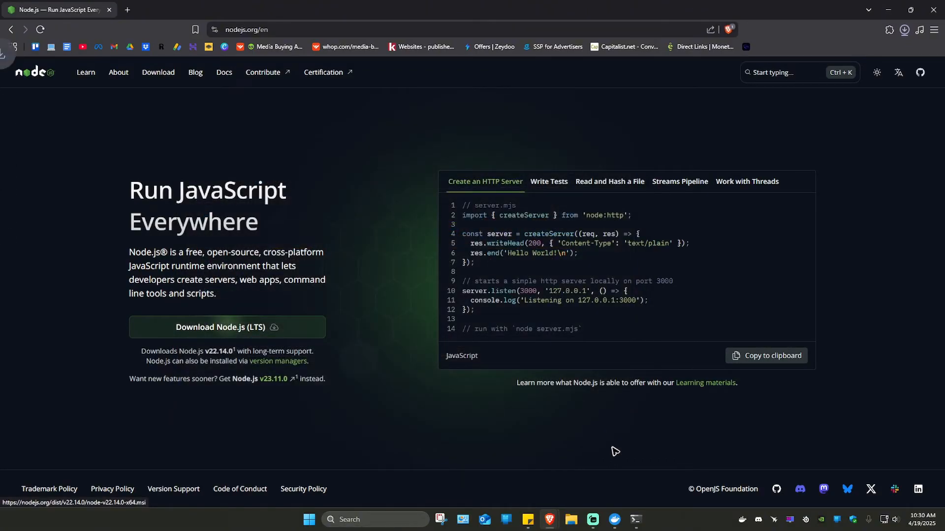
pyautogui.click(904, 29)
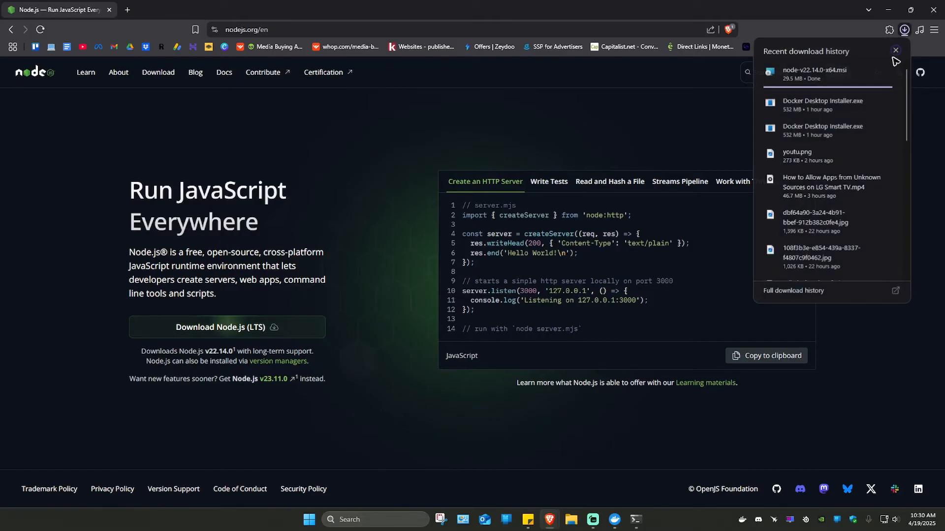
pyautogui.scroll(-3)
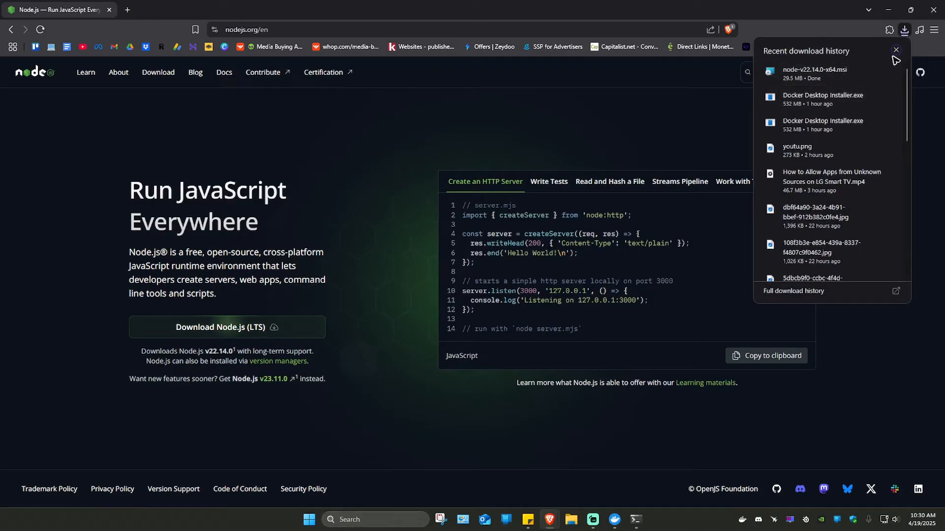
pyautogui.click(813, 72)
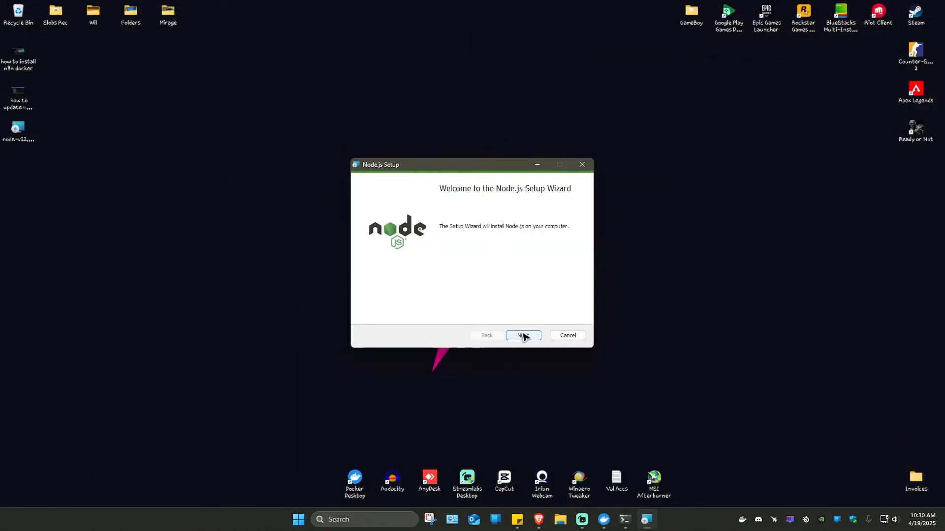
# Step: Install Node.js to the default folder with 'Automatically install the necessary tools' ticked
pyautogui.click(522, 335)
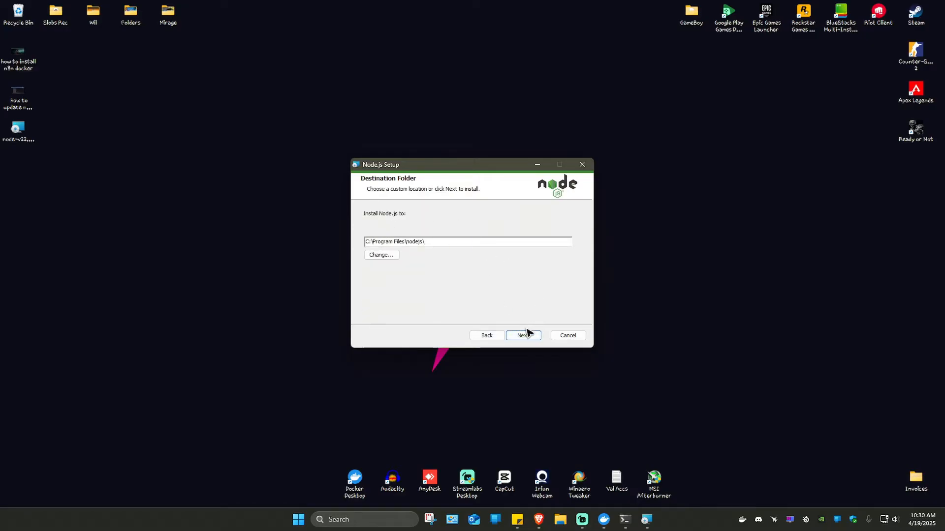
pyautogui.click(520, 336)
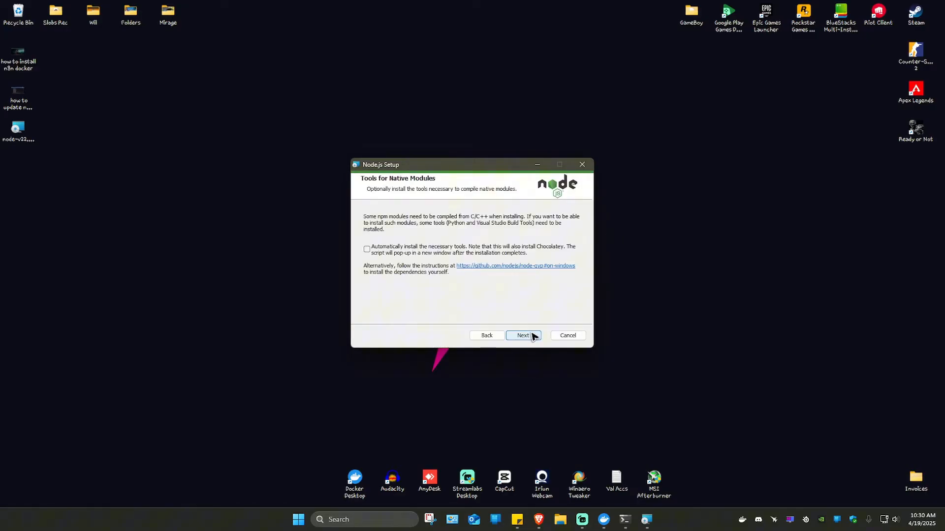
pyautogui.click(366, 249)
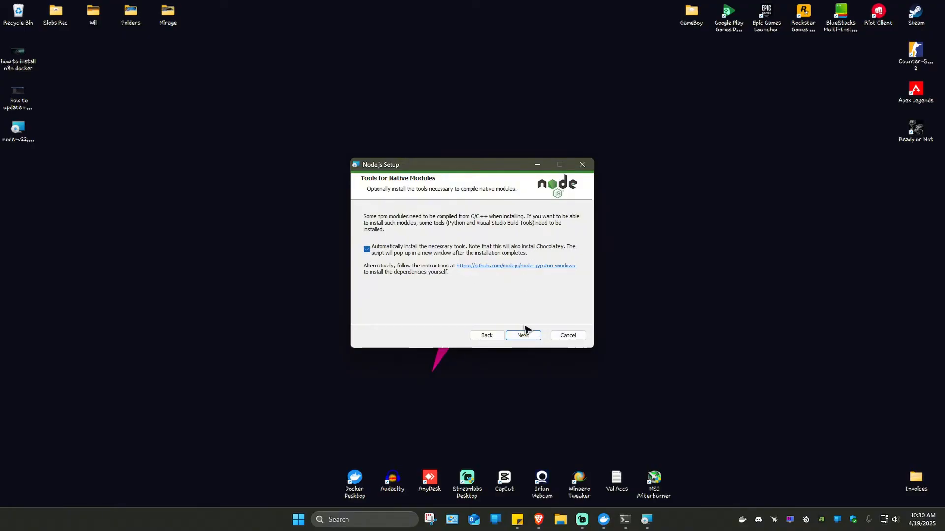
pyautogui.click(522, 335)
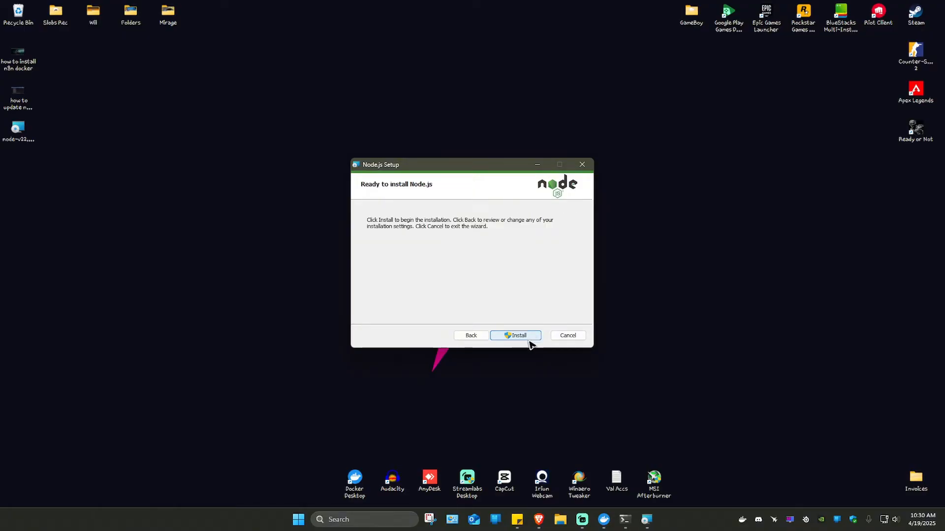
pyautogui.click(515, 335)
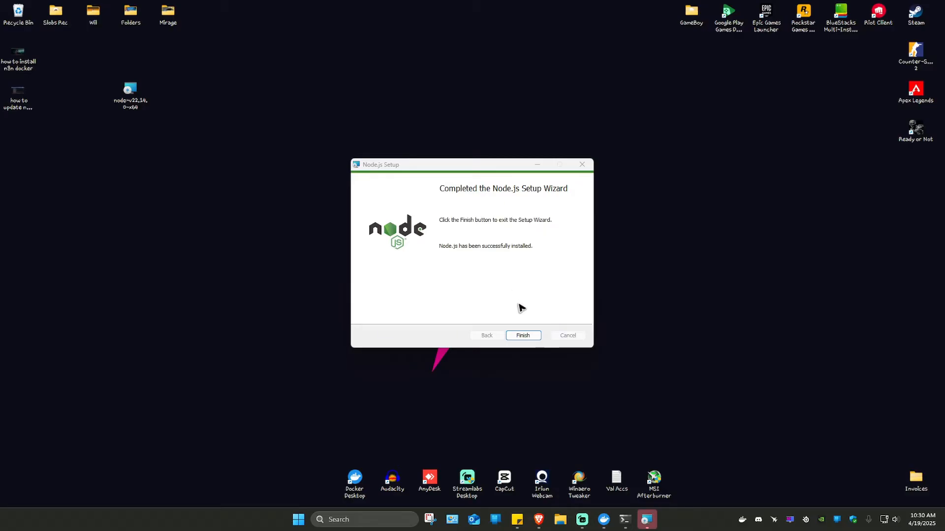
pyautogui.click(522, 335)
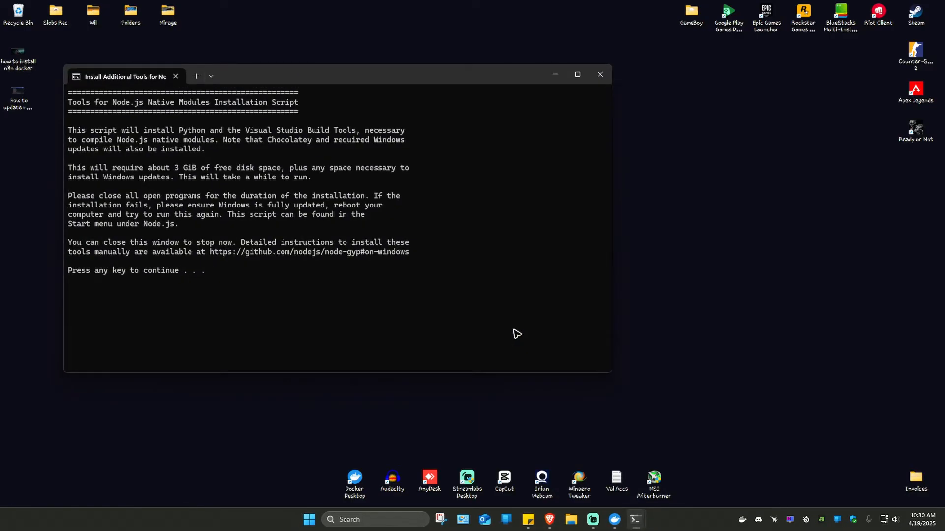
pyautogui.moveTo(310, 287)
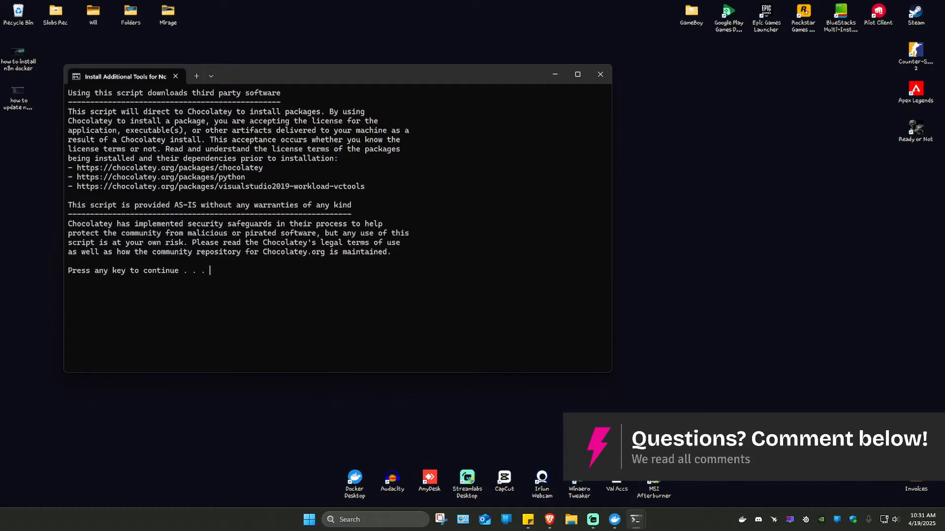
# Step: Continue past the native-module tools script notice in Windows Terminal
pyautogui.press('enter')
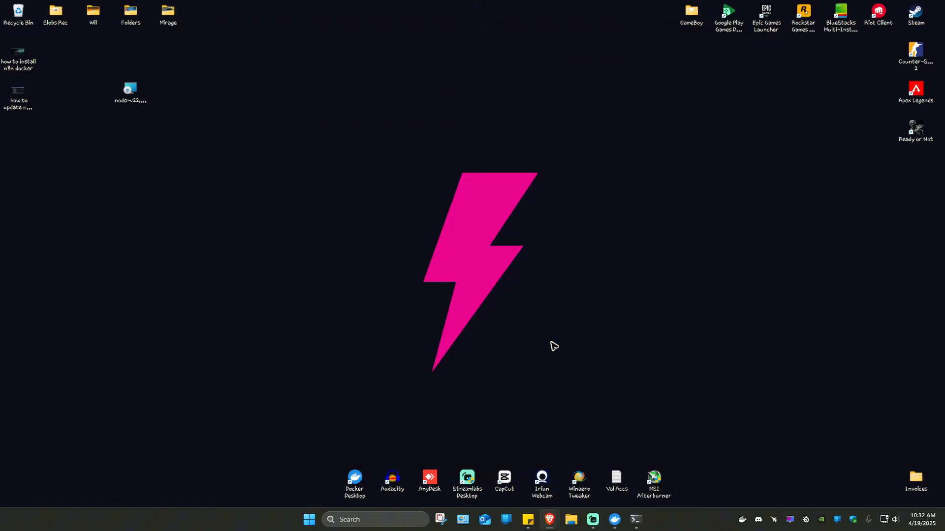
# Step: Run node --version in a new Command Prompt to confirm v22.14.0
pyautogui.click(330, 519)
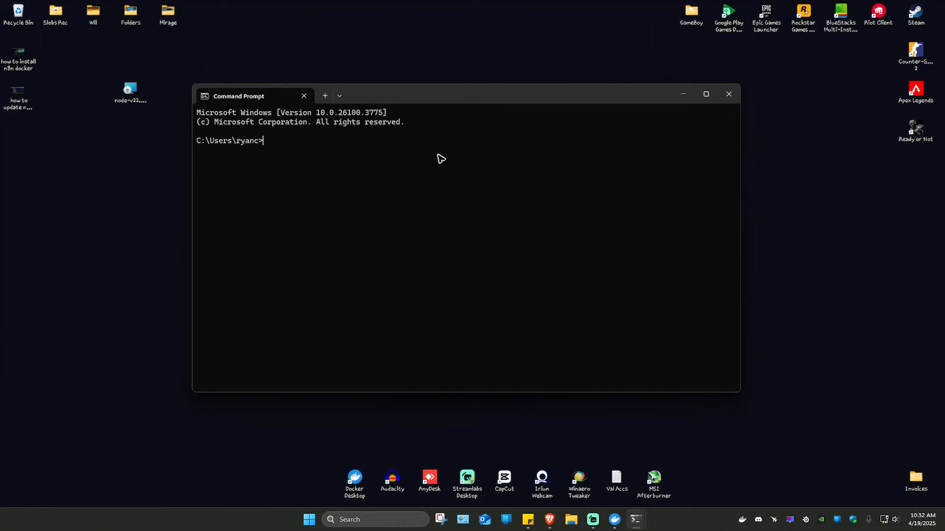
pyautogui.write('node')
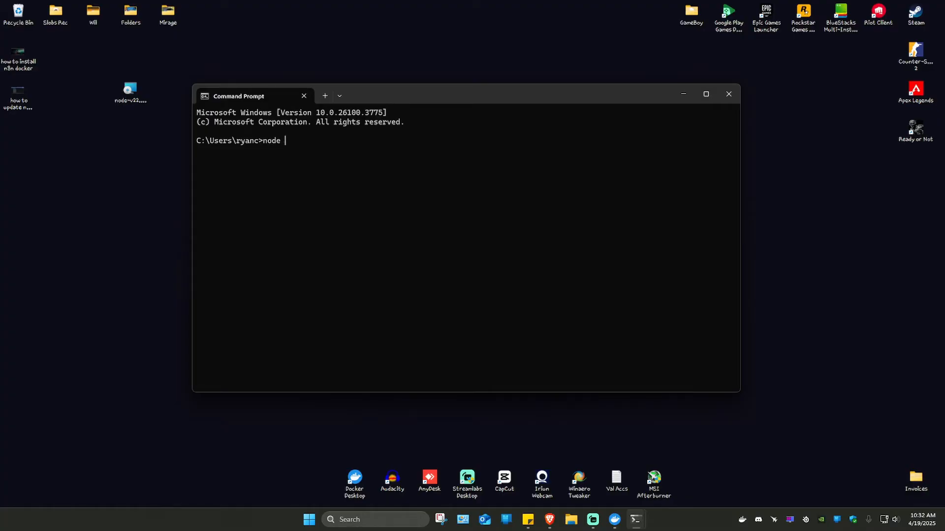
pyautogui.write('--version')
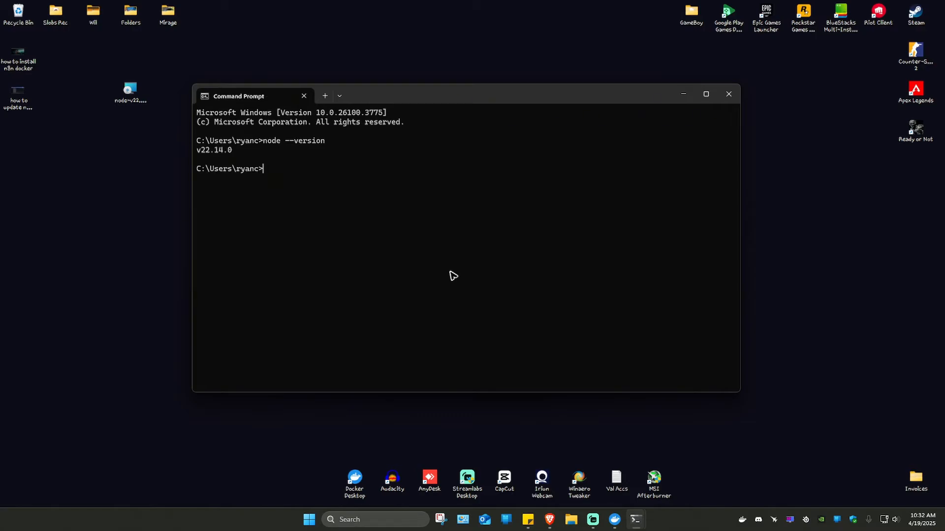
pyautogui.moveTo(238, 169)
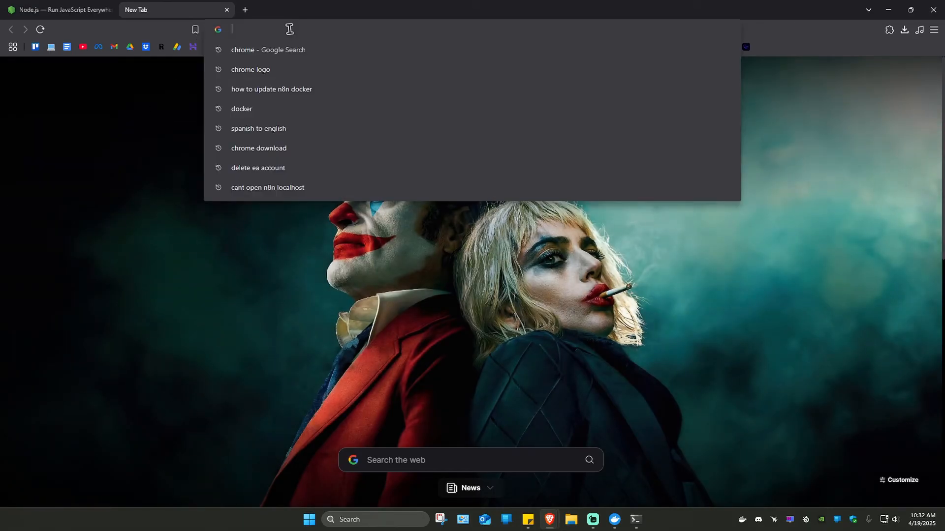
# Step: Search 'n8n npm', open the npmjs.com n8n package page, and open a fresh Command Prompt
pyautogui.write('n8n')
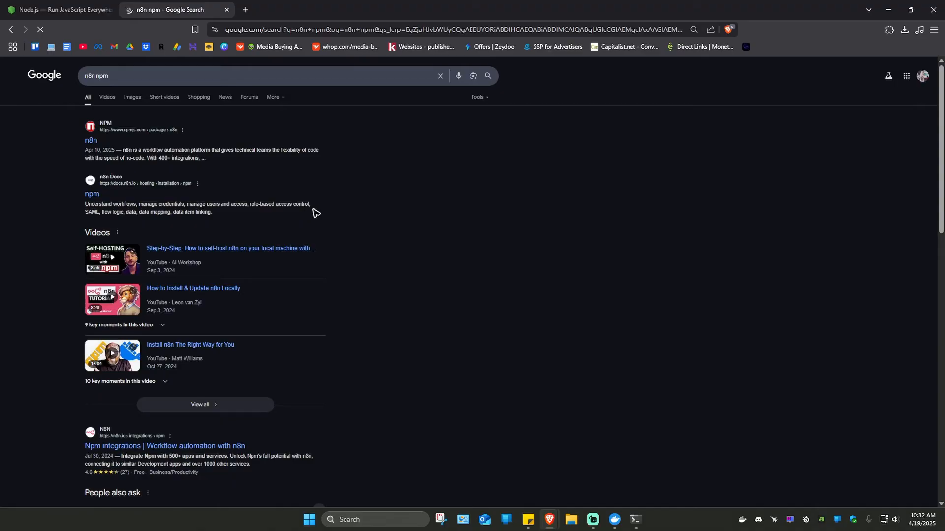
pyautogui.click(91, 140)
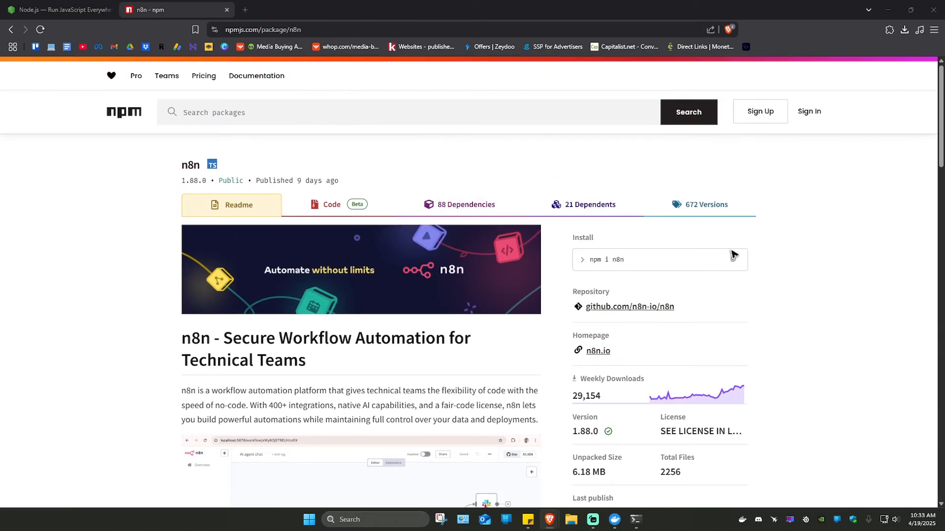
pyautogui.moveTo(594, 301)
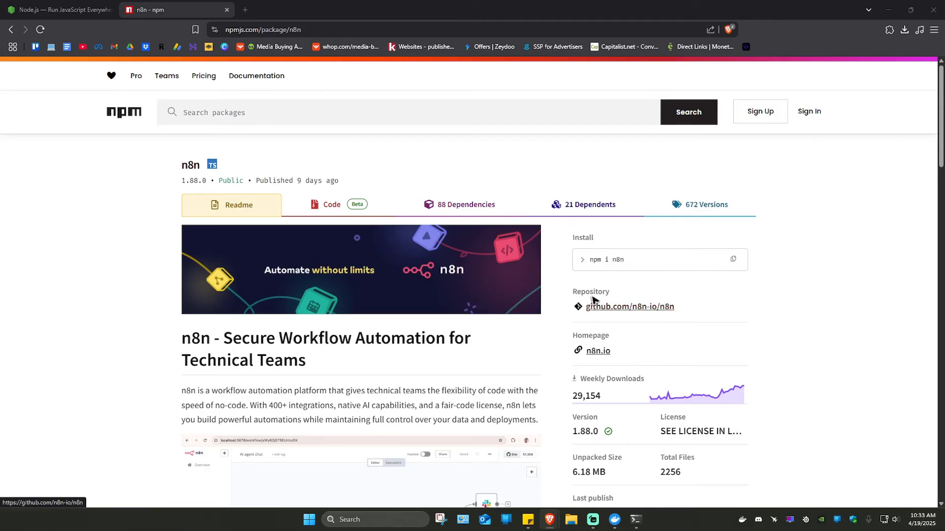
pyautogui.click(309, 520)
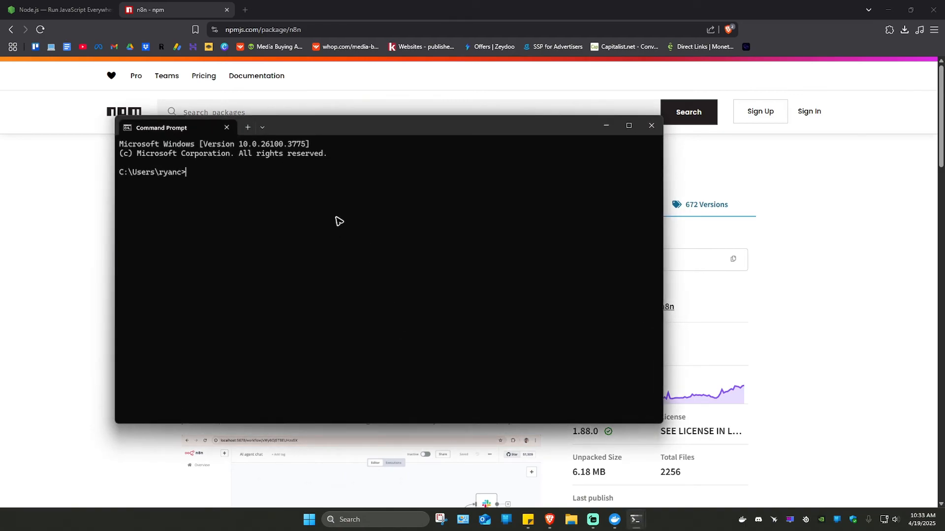
# Step: Install n8n globally with npm i n8n -g (2175 packages), then launch n8n
pyautogui.write('npm i')
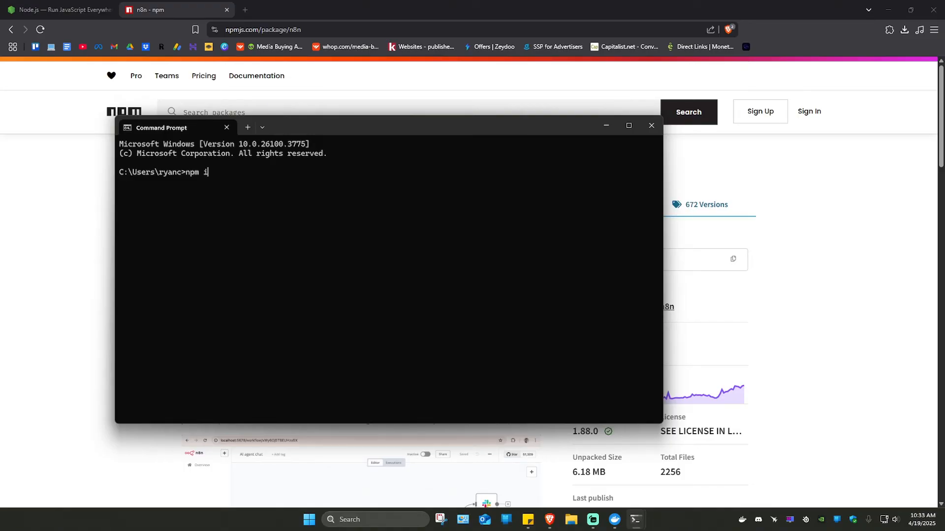
pyautogui.write('n8n -g')
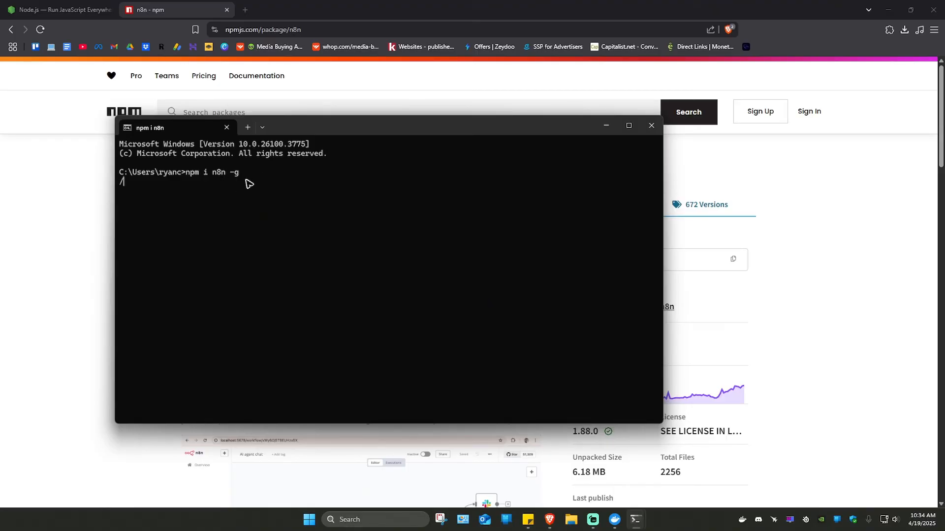
pyautogui.moveTo(242, 191)
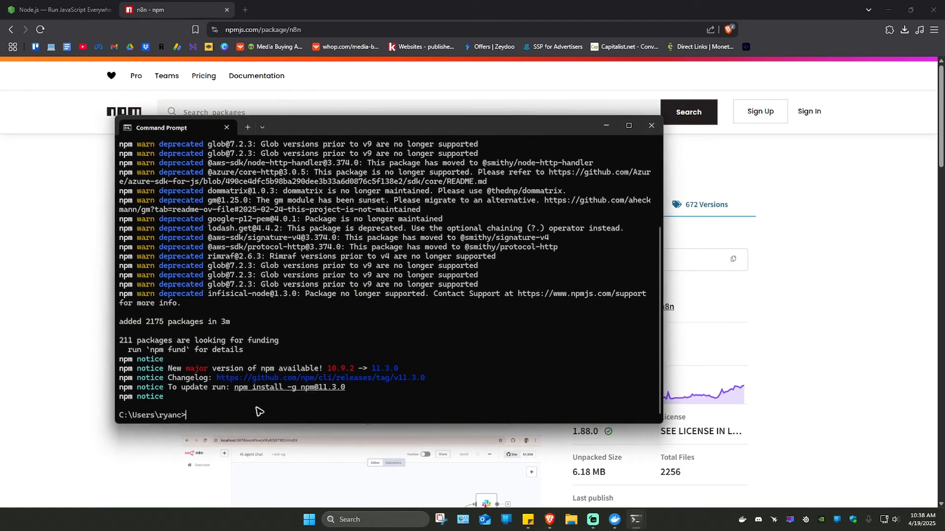
pyautogui.write('n8n')
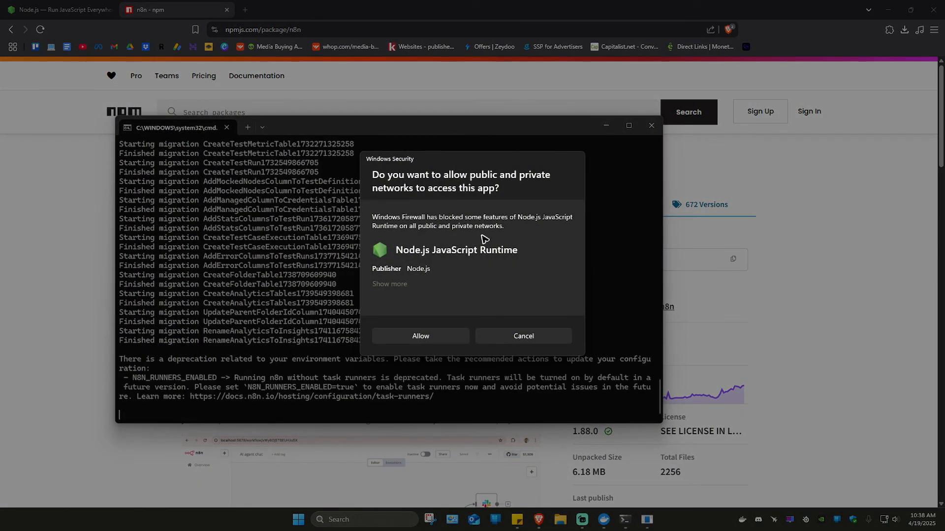
# Step: Allow Node.js through Windows Firewall and select the localhost:5678 editor address
pyautogui.click(420, 336)
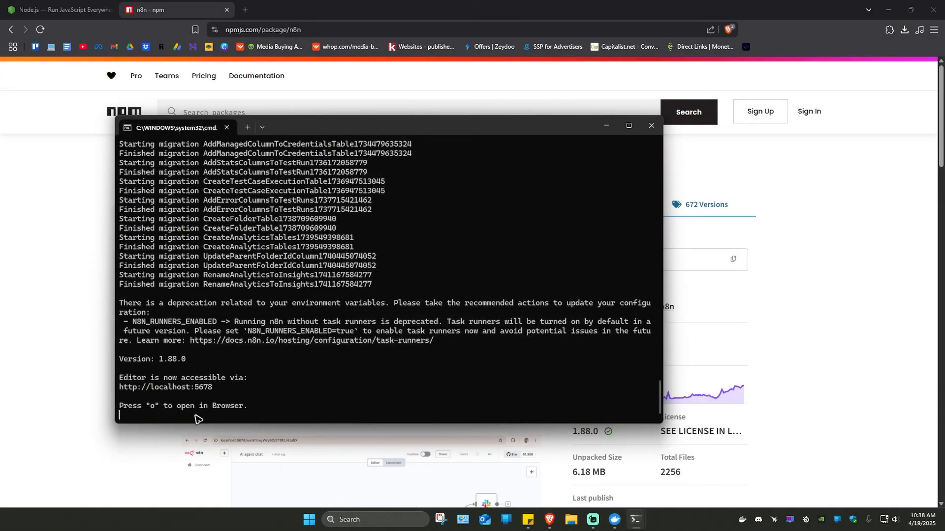
pyautogui.moveTo(118, 387); pyautogui.dragTo(221, 387)
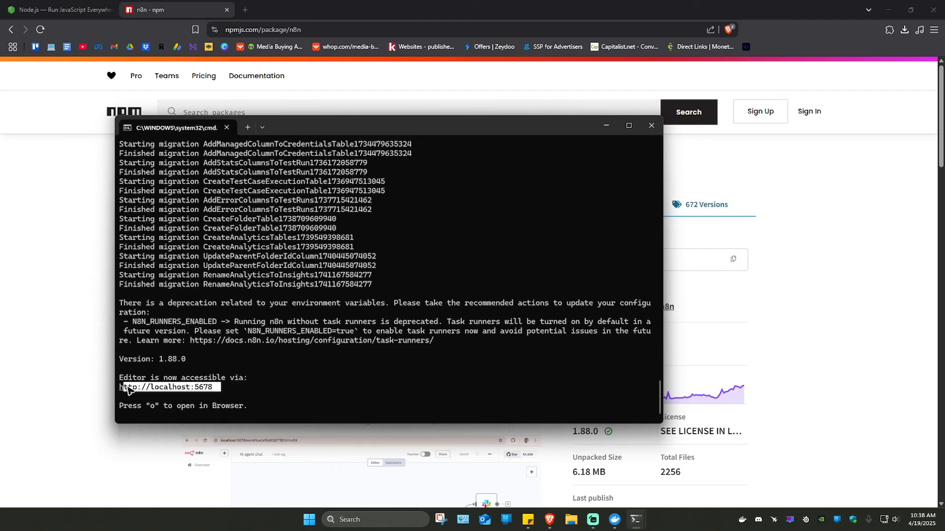
pyautogui.moveTo(185, 392)
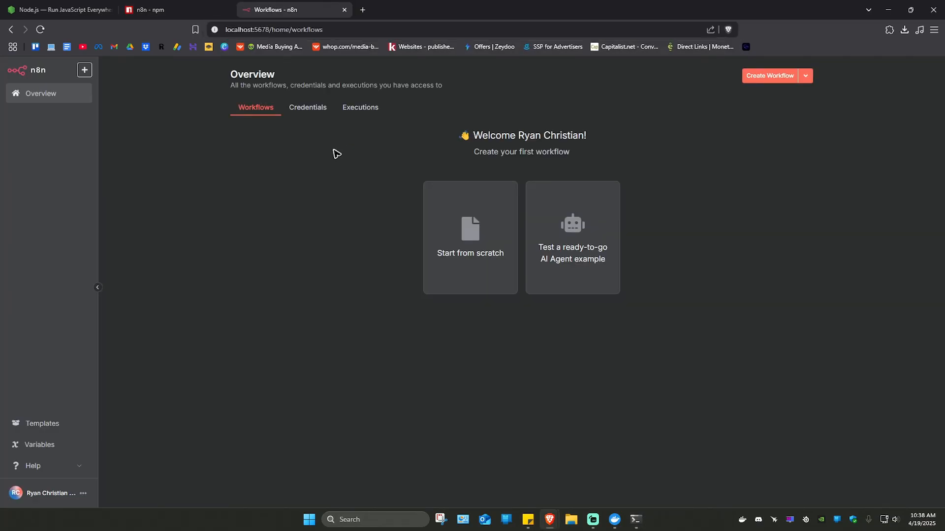
pyautogui.moveTo(335, 155)
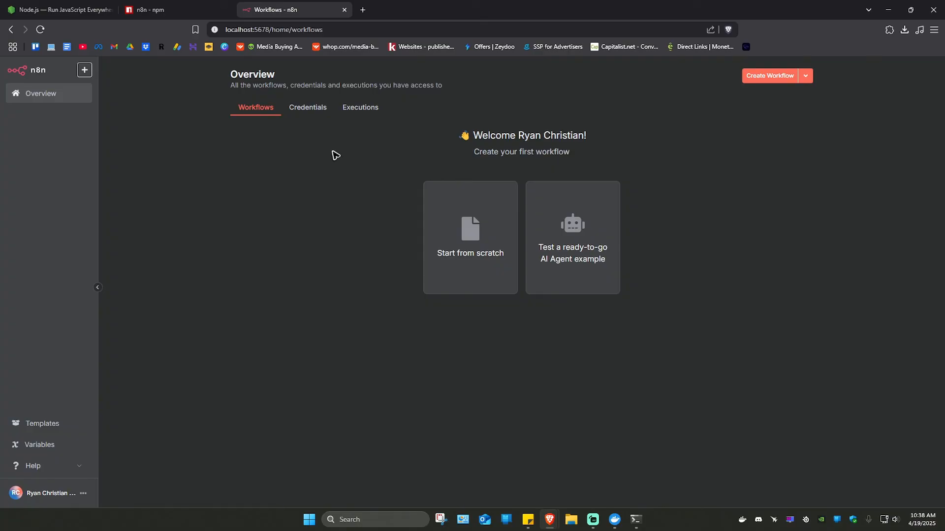